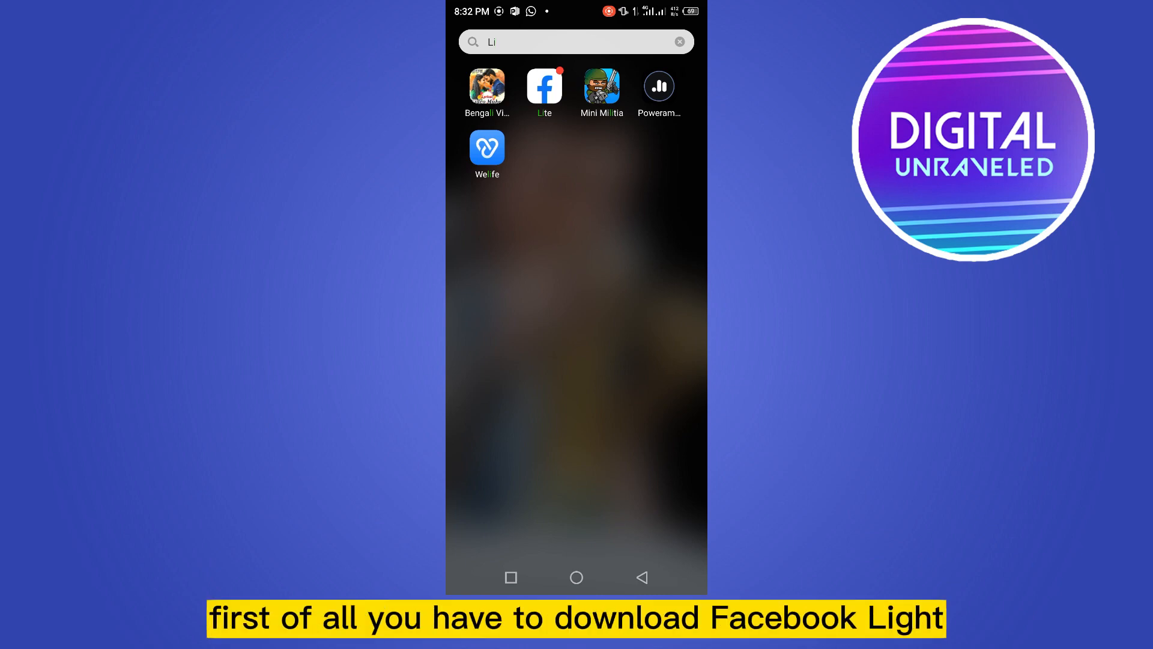
# Launch Facebook Lite from search results and reveal Settings & privacy in its main menu.
pyautogui.click(543, 86)
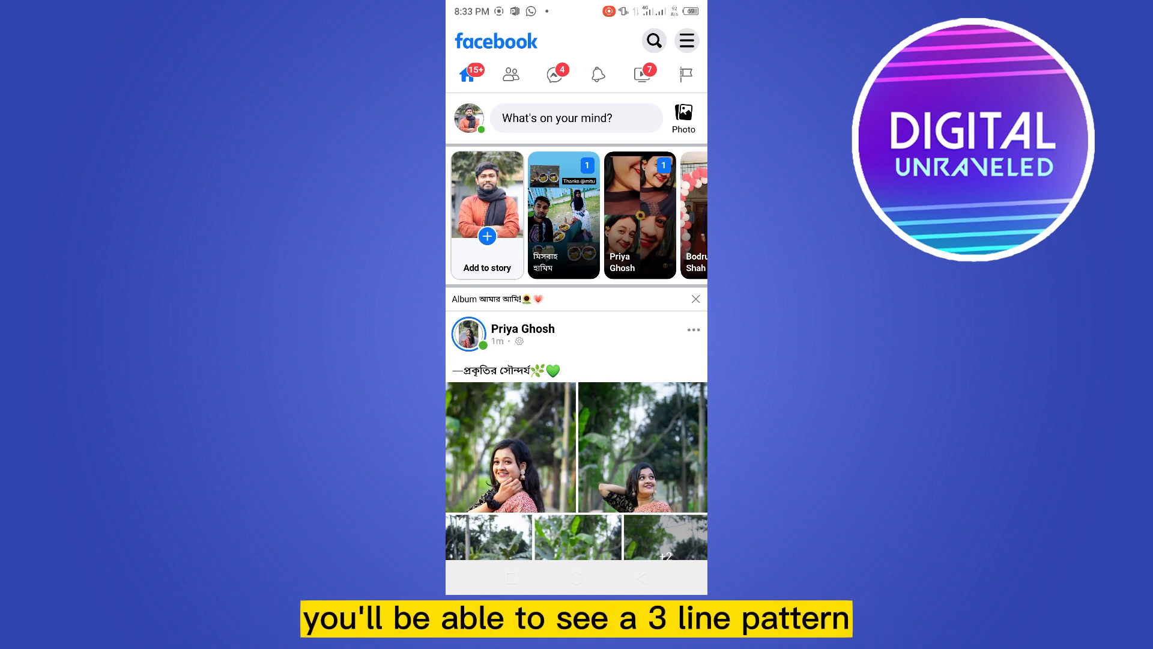
pyautogui.click(686, 40)
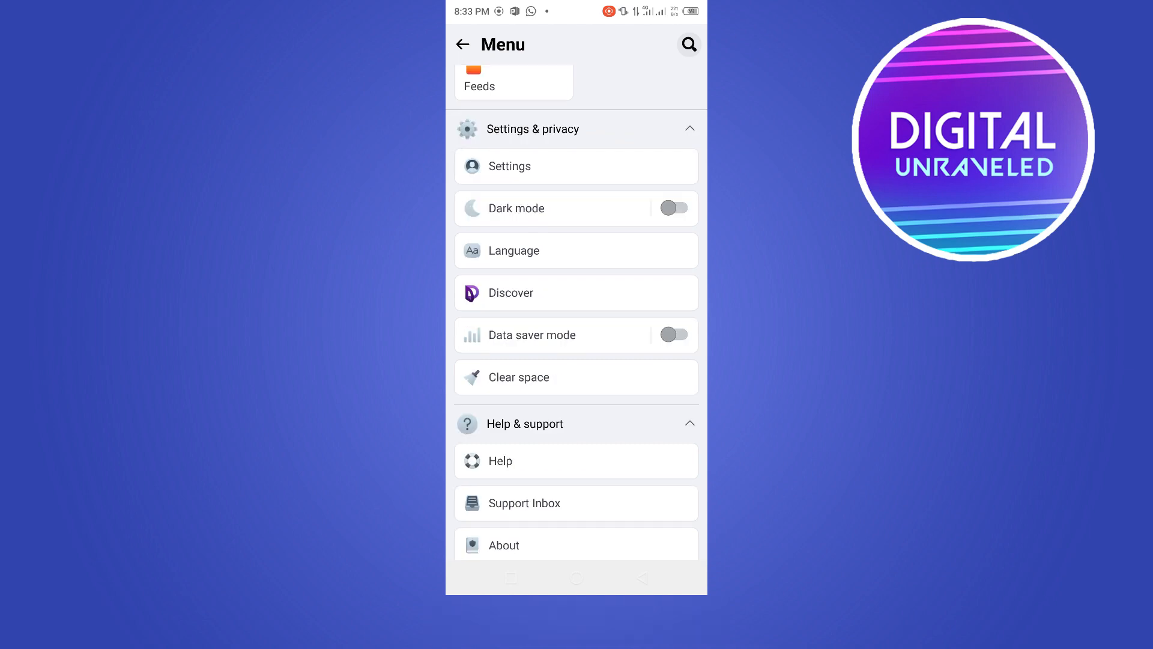
pyautogui.scroll(-3)
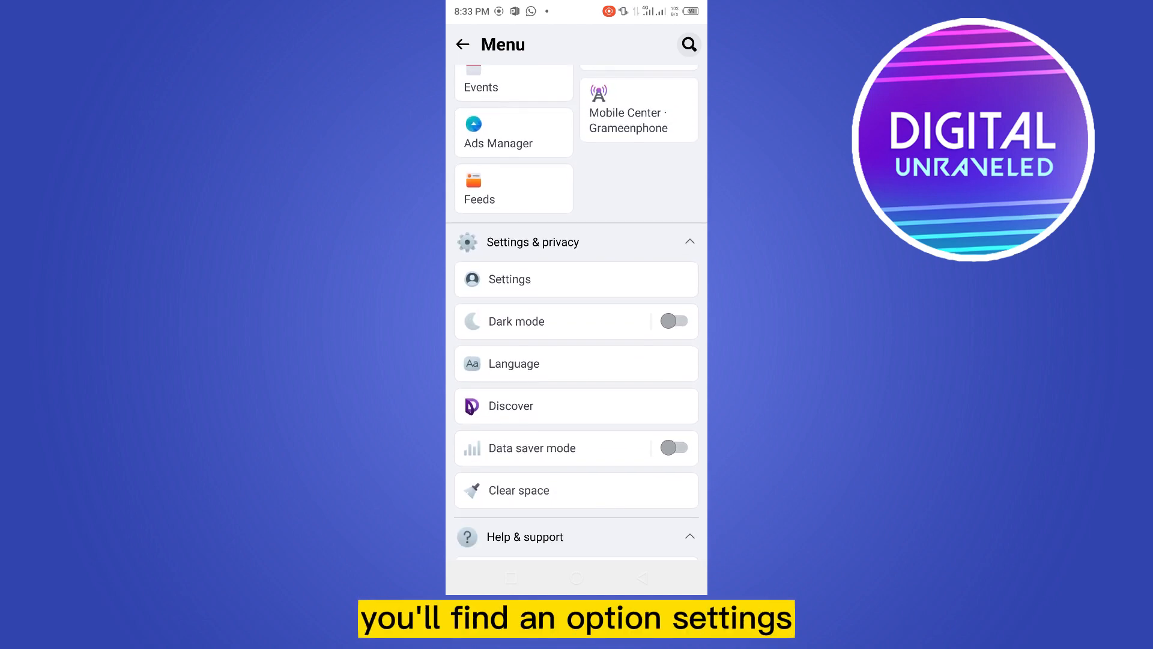
# Go into Settings, reach Media and contacts, and select the Photo quality option.
pyautogui.click(508, 279)
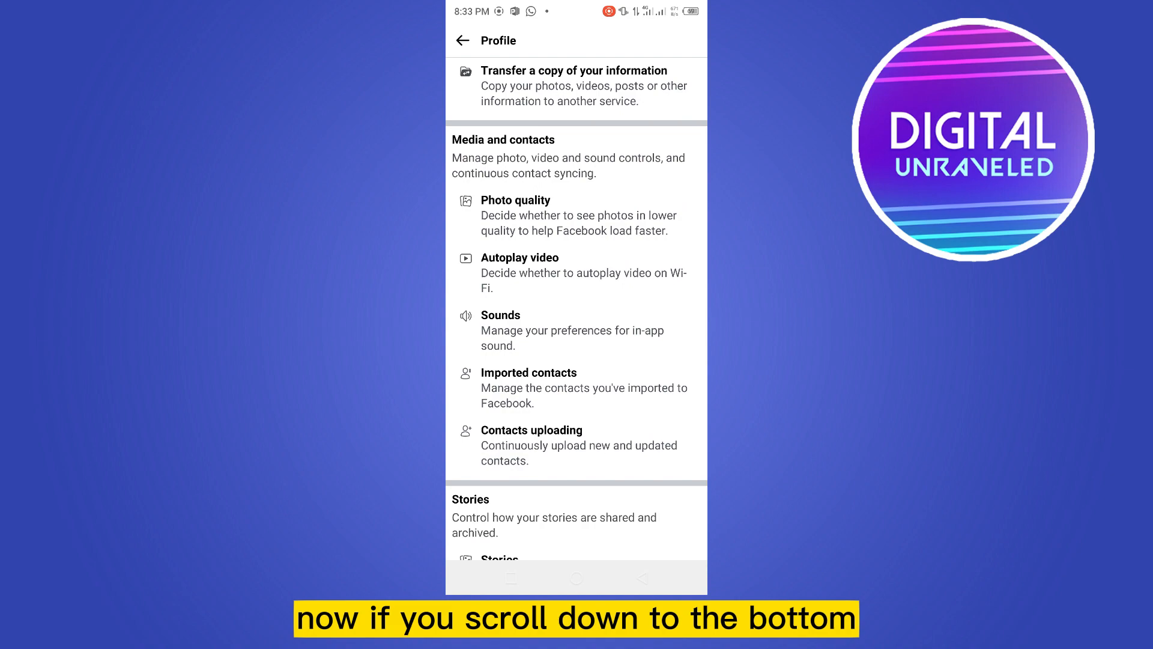
pyautogui.scroll(-3)
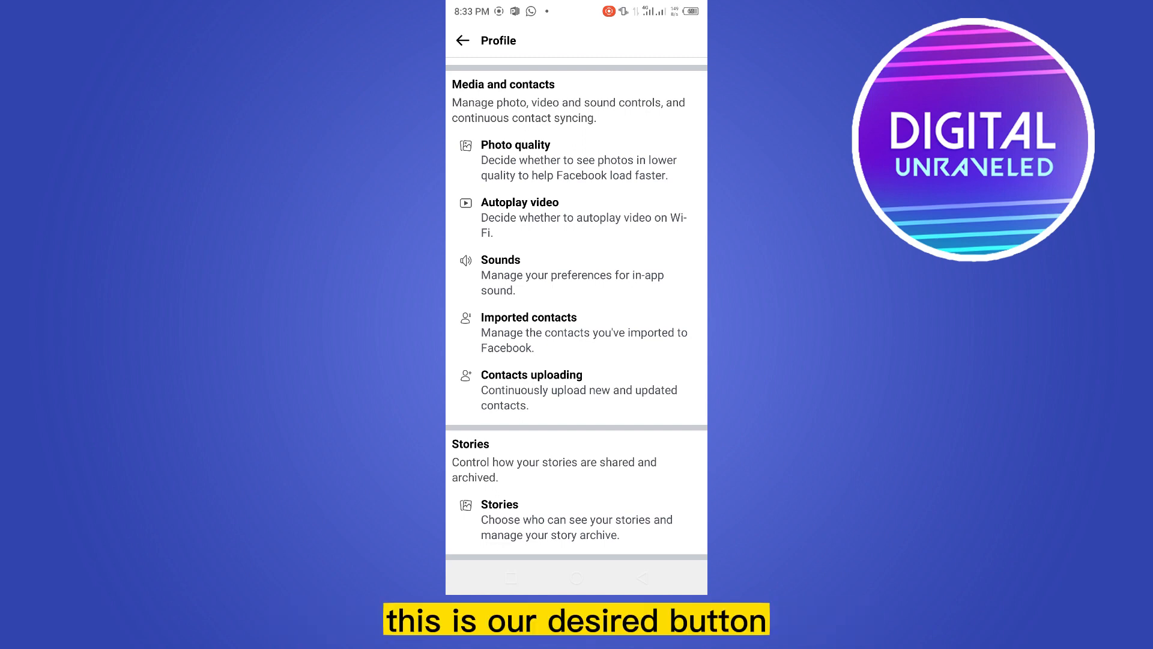
pyautogui.click(578, 159)
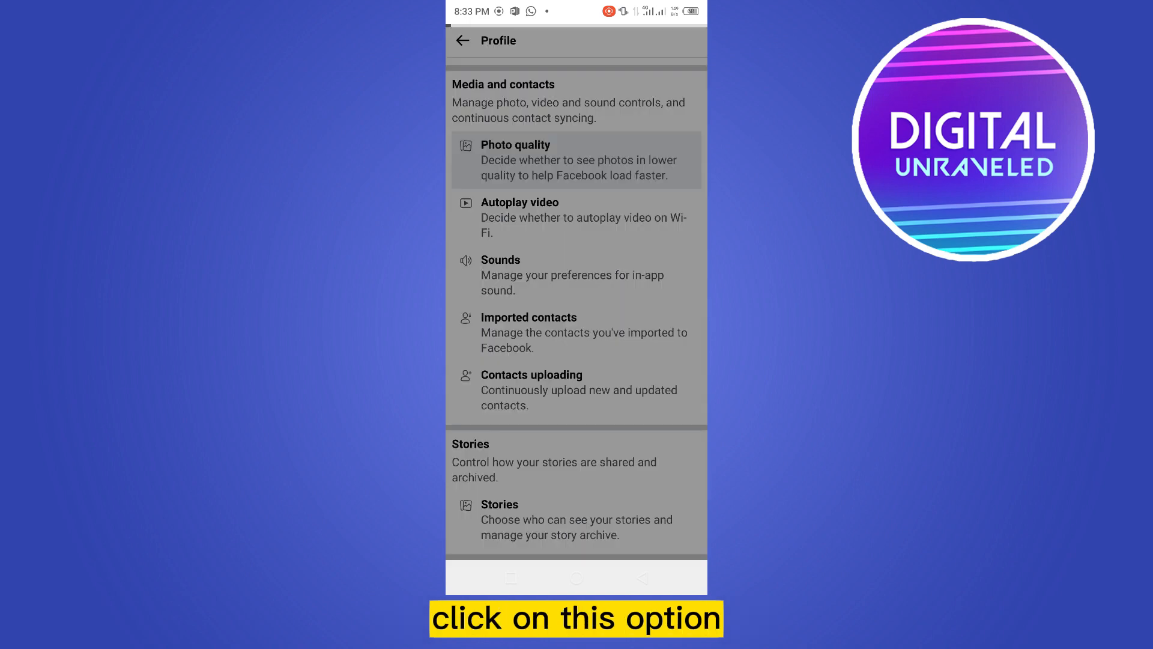